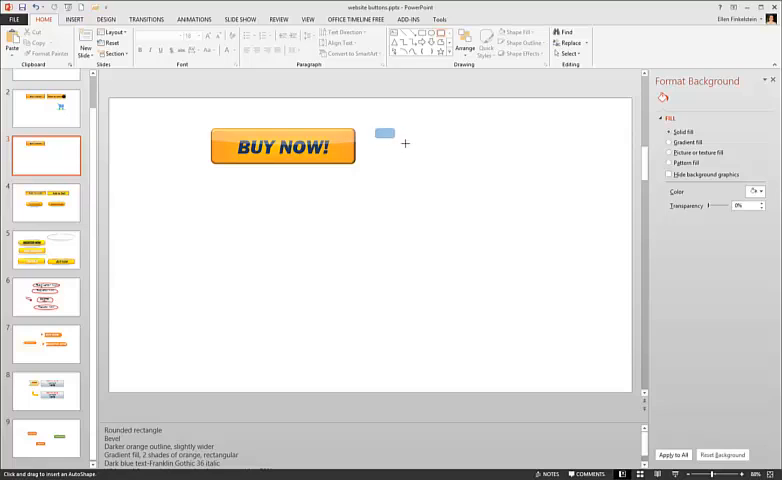
Draw a new rounded rectangle to the right of the existing BUY NOW! button
{"action": "left_click_drag", "start_coordinate": [378, 130], "coordinate": [508, 170]}
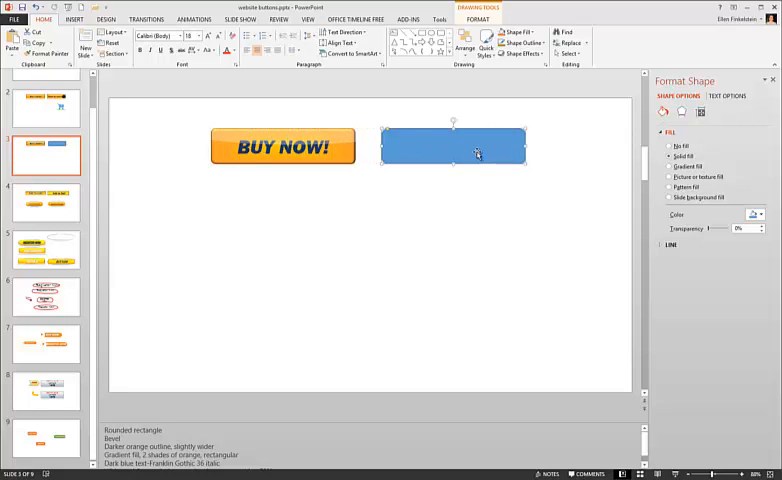
Give the rectangle an Orange, Accent 2, Darker 25% outline with a heavier line weight
{"action": "left_click", "coordinate": [498, 18]}
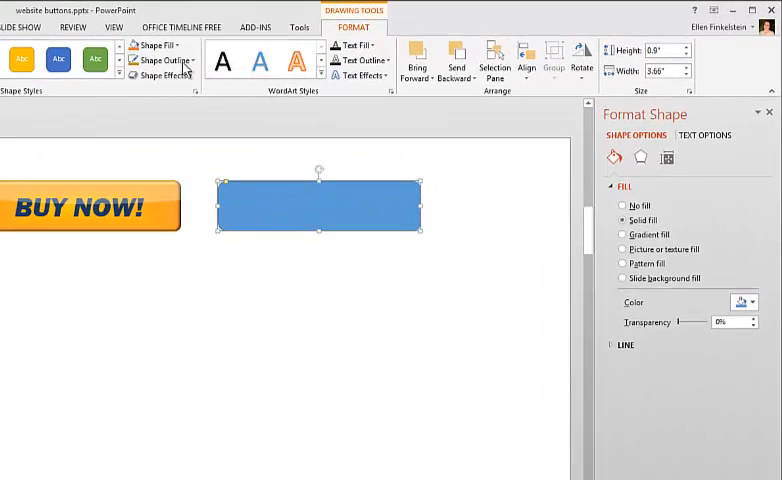
{"action": "left_click", "coordinate": [164, 60]}
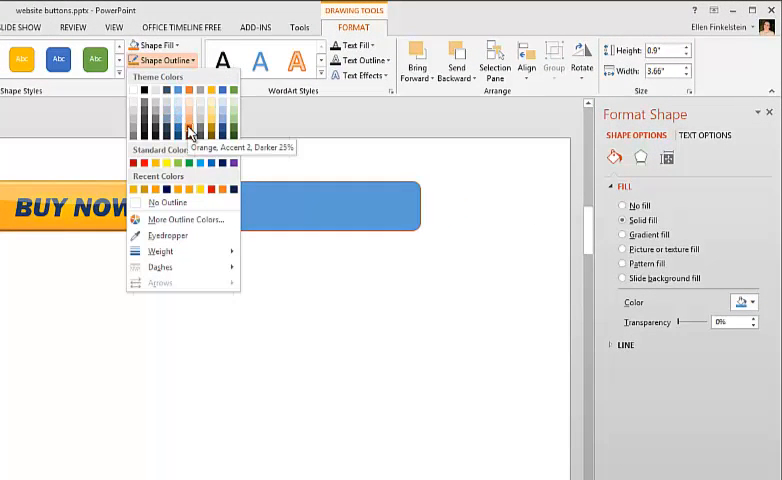
{"action": "left_click", "coordinate": [188, 134]}
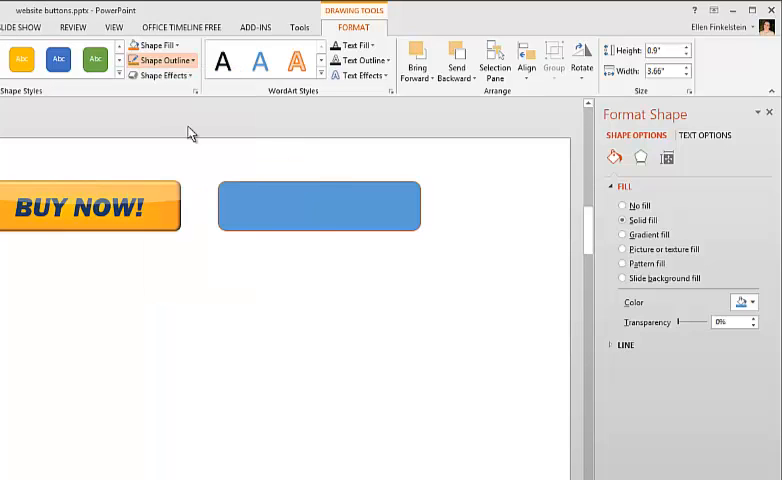
{"action": "left_click", "coordinate": [170, 60]}
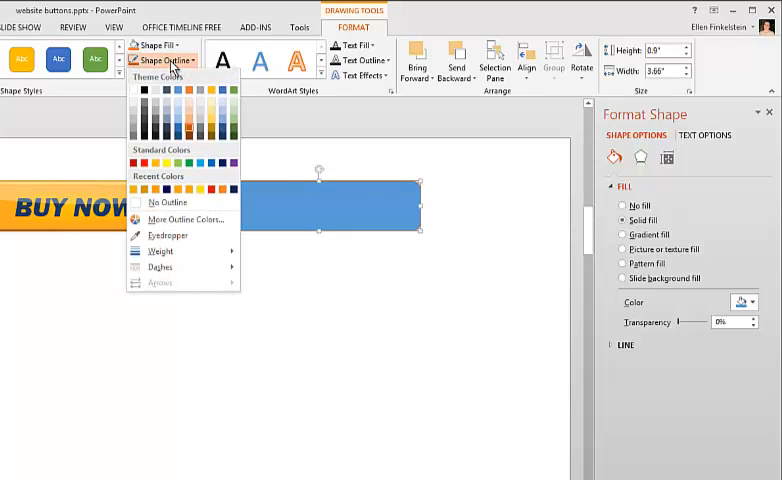
{"action": "left_click", "coordinate": [160, 252]}
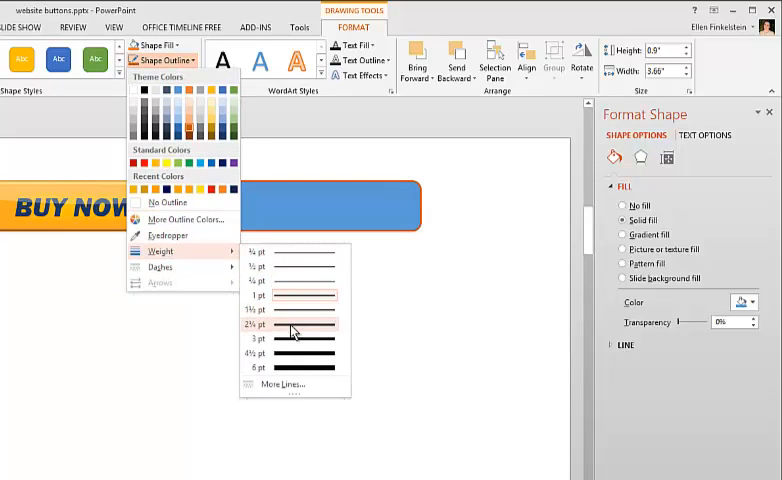
{"action": "mouse_move", "coordinate": [292, 308]}
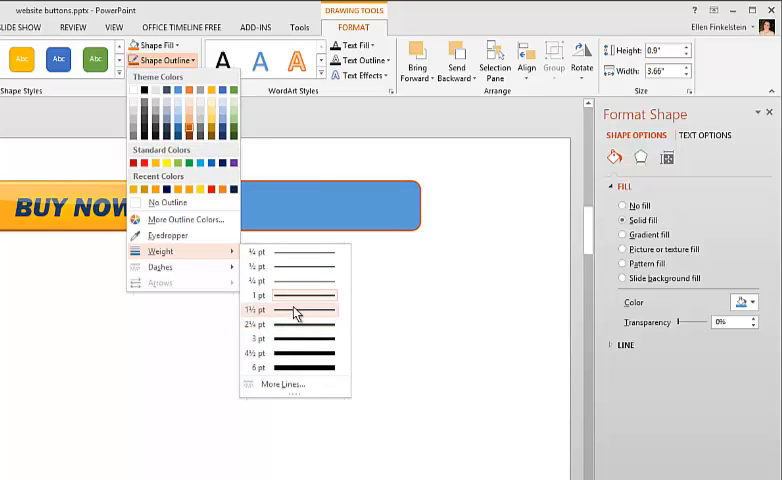
{"action": "left_click", "coordinate": [290, 308]}
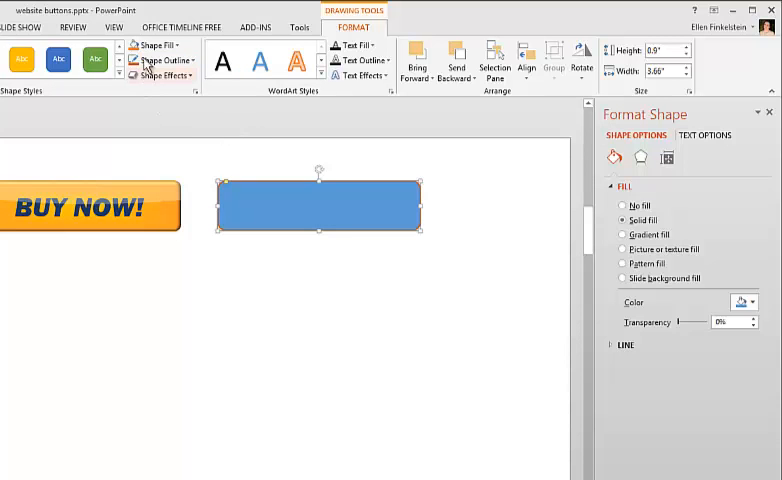
Switch the rectangle's fill from solid blue to a gradient fill
{"action": "left_click", "coordinate": [156, 46]}
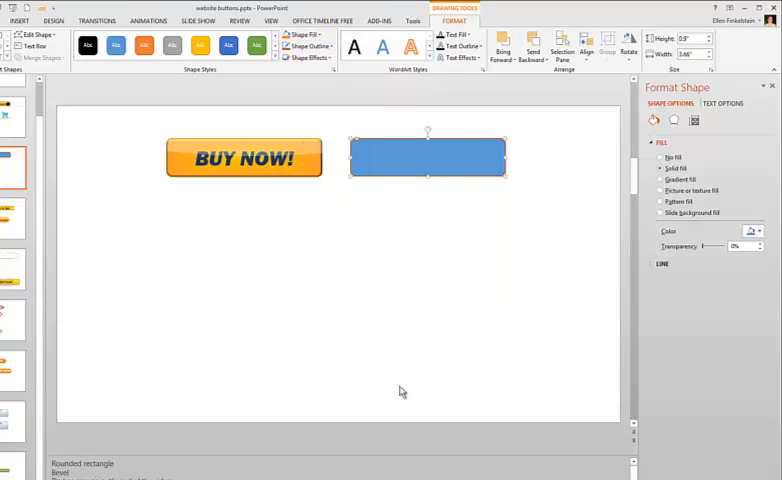
{"action": "mouse_move", "coordinate": [452, 324]}
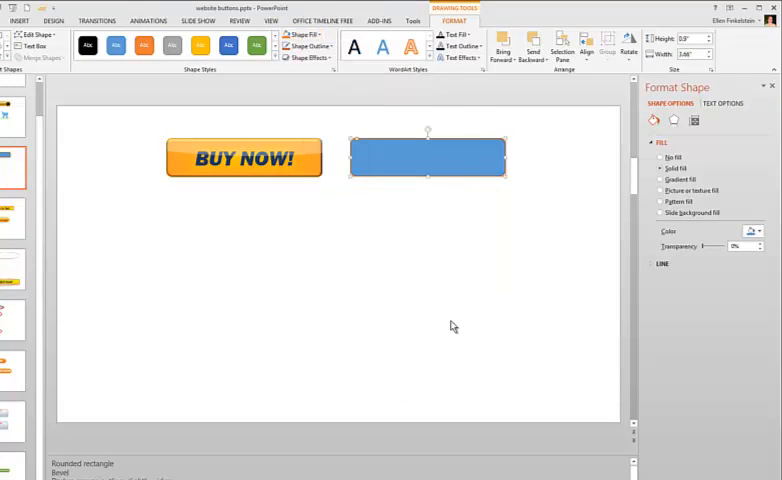
{"action": "mouse_move", "coordinate": [510, 220]}
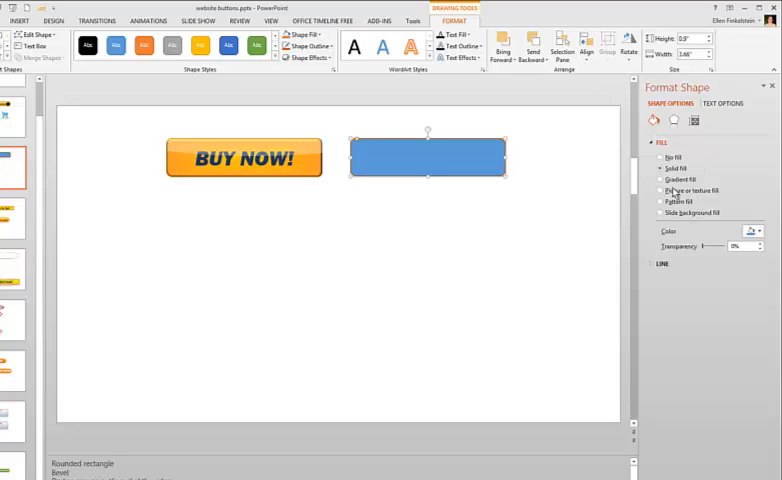
{"action": "mouse_move", "coordinate": [588, 208]}
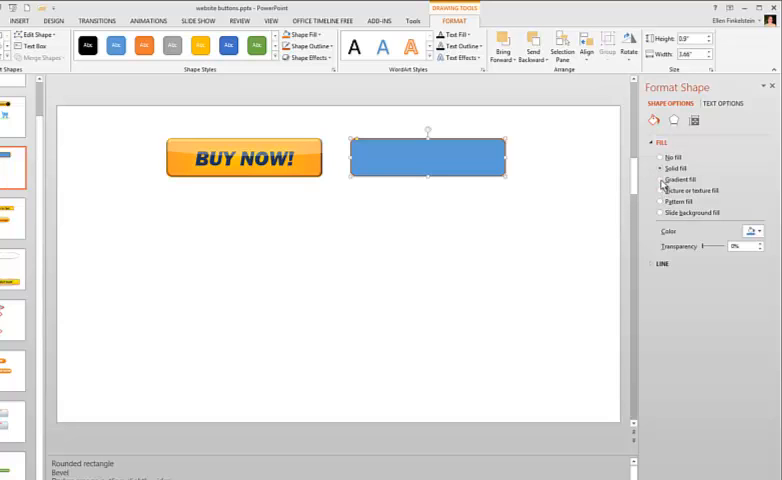
{"action": "left_click", "coordinate": [660, 180]}
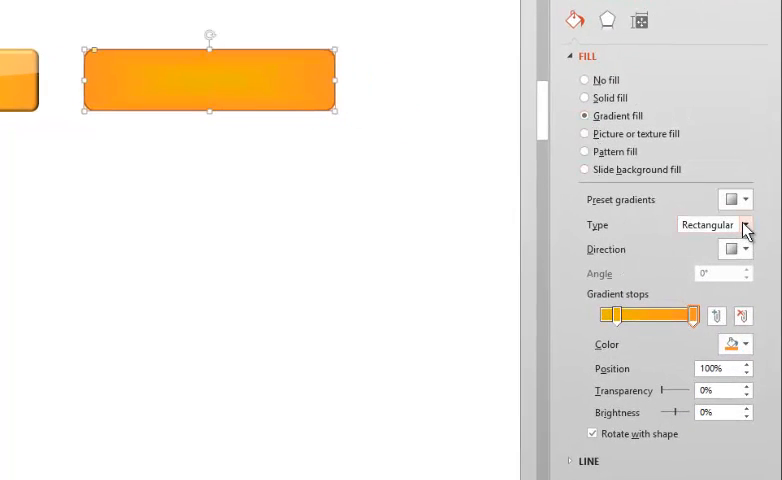
Keep the gradient Rectangular, set its direction to From Center, and select the right-hand stop
{"action": "left_click", "coordinate": [754, 224]}
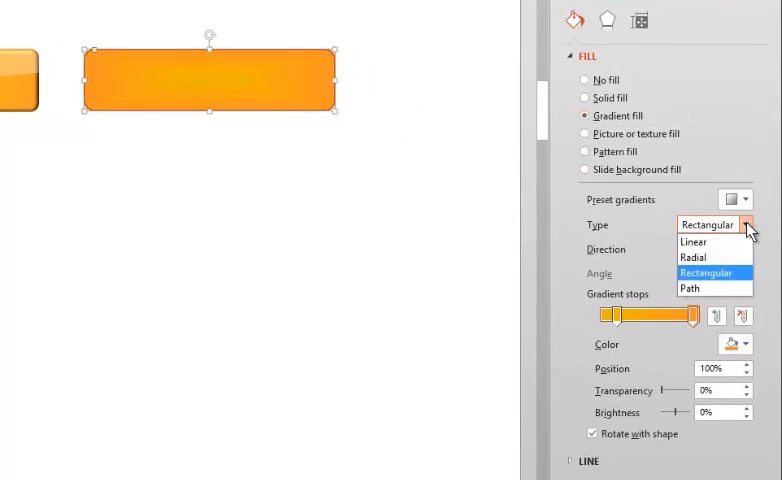
{"action": "left_click", "coordinate": [712, 272]}
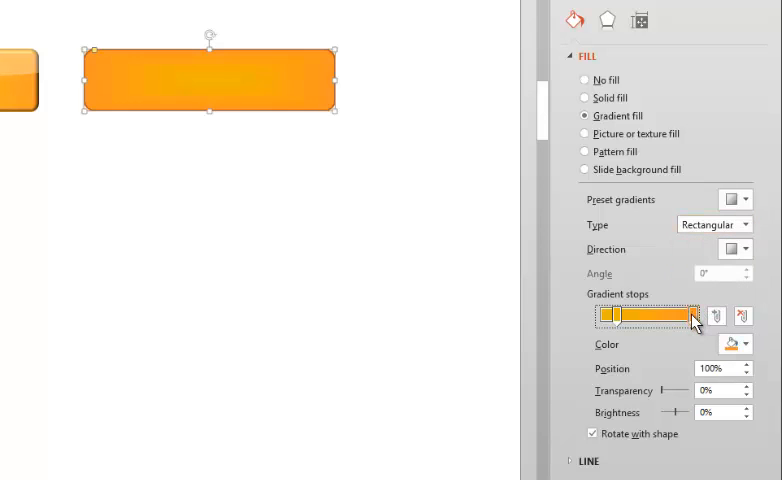
{"action": "left_click", "coordinate": [746, 250]}
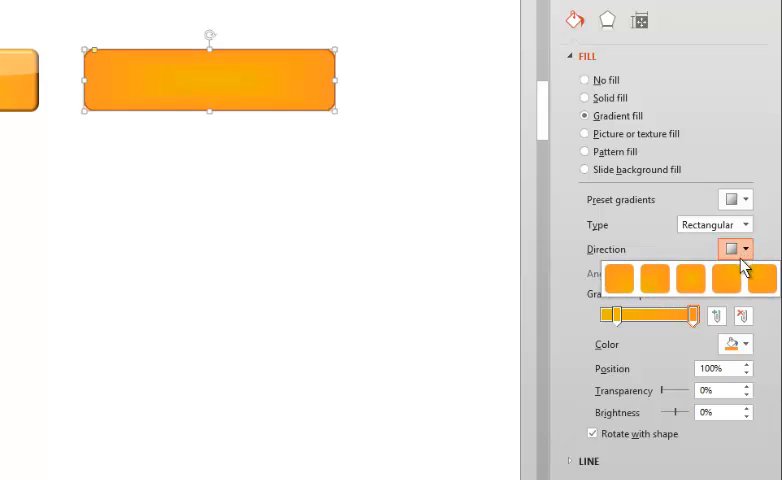
{"action": "mouse_move", "coordinate": [696, 308]}
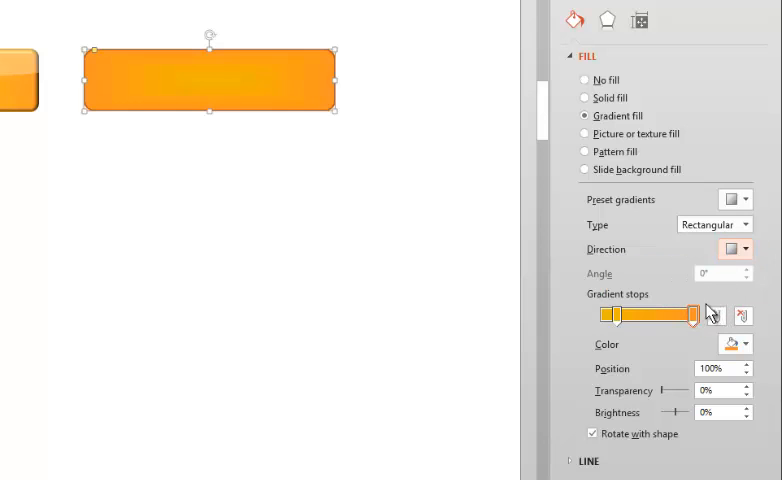
{"action": "left_click", "coordinate": [742, 344]}
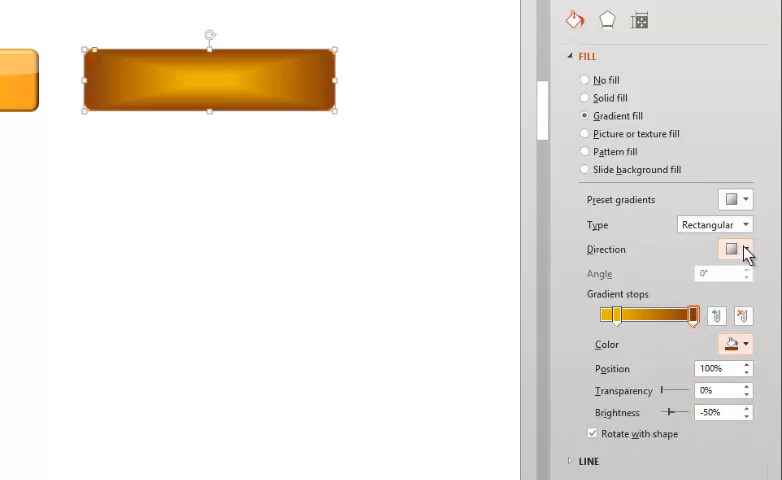
{"action": "left_click", "coordinate": [746, 250]}
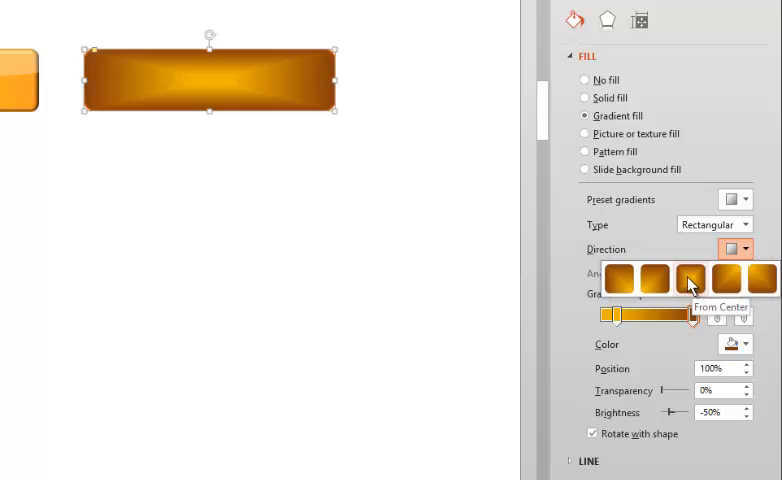
{"action": "left_click", "coordinate": [688, 280]}
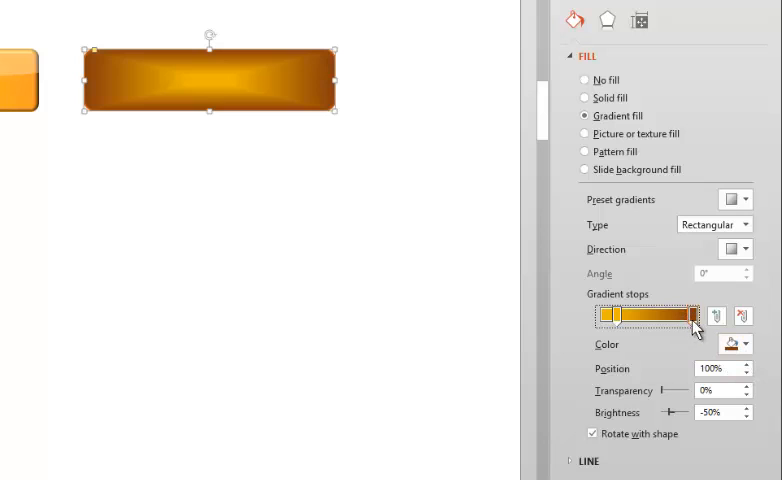
{"action": "left_click", "coordinate": [748, 344]}
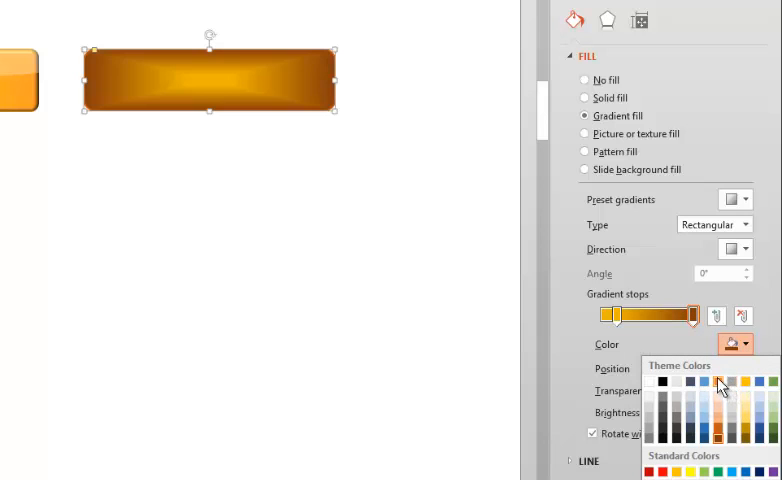
Colour the stop orange and move the left stop right to about 92% for a near-solid gold fill
{"action": "left_click", "coordinate": [724, 388]}
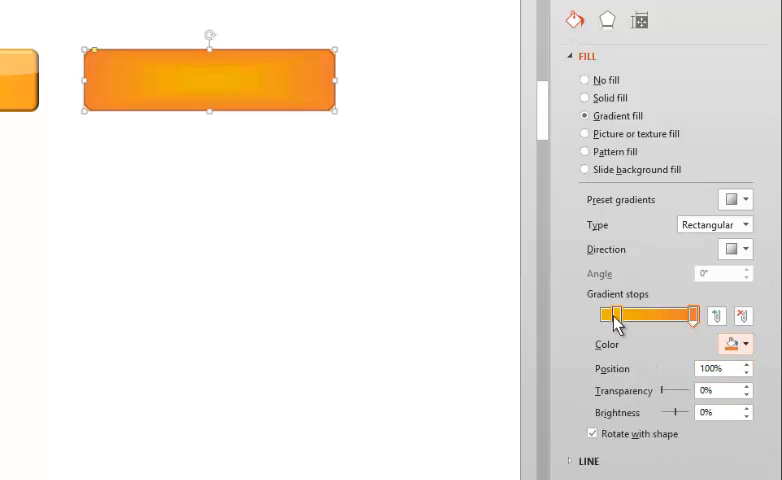
{"action": "left_click", "coordinate": [744, 344]}
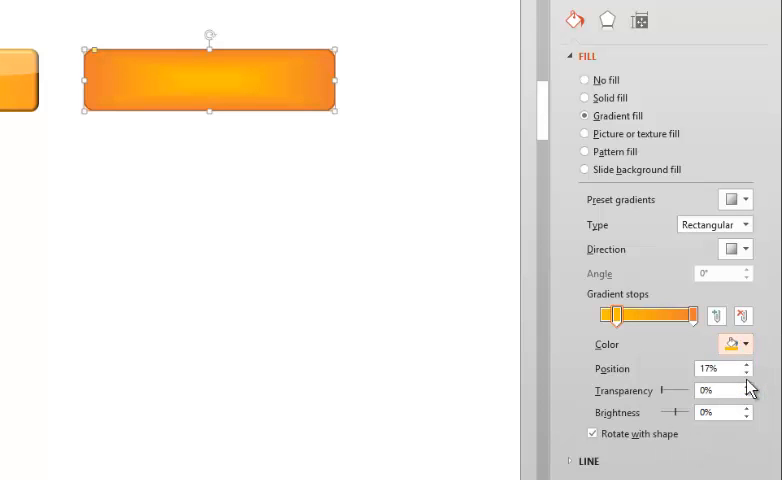
{"action": "mouse_move", "coordinate": [618, 318]}
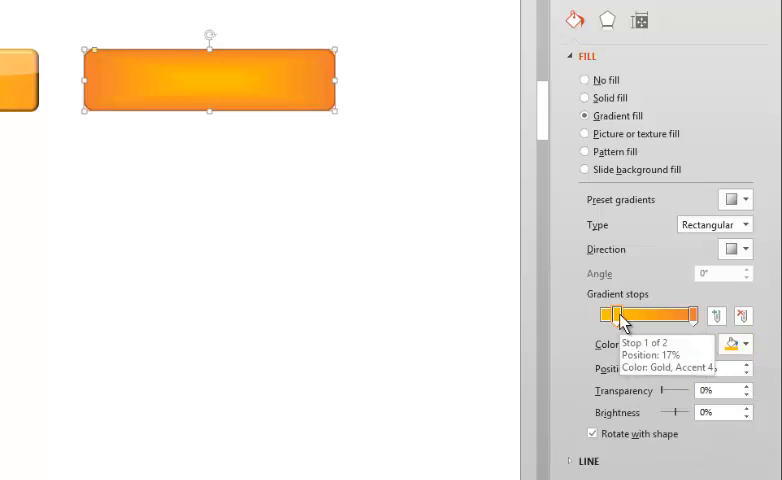
{"action": "left_click_drag", "start_coordinate": [622, 316], "coordinate": [636, 316]}
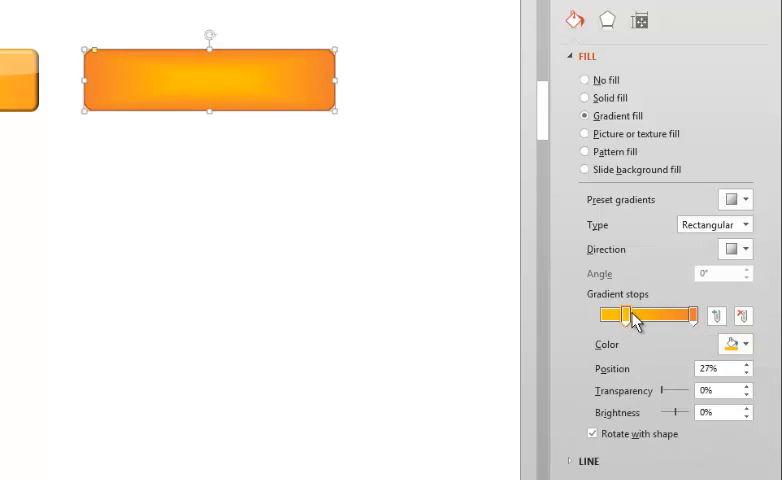
{"action": "left_click_drag", "start_coordinate": [636, 316], "coordinate": [664, 316]}
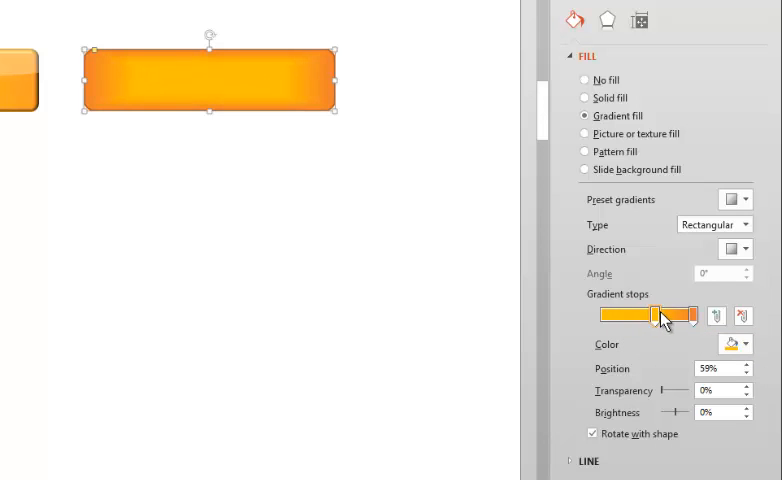
{"action": "left_click_drag", "start_coordinate": [664, 316], "coordinate": [680, 316]}
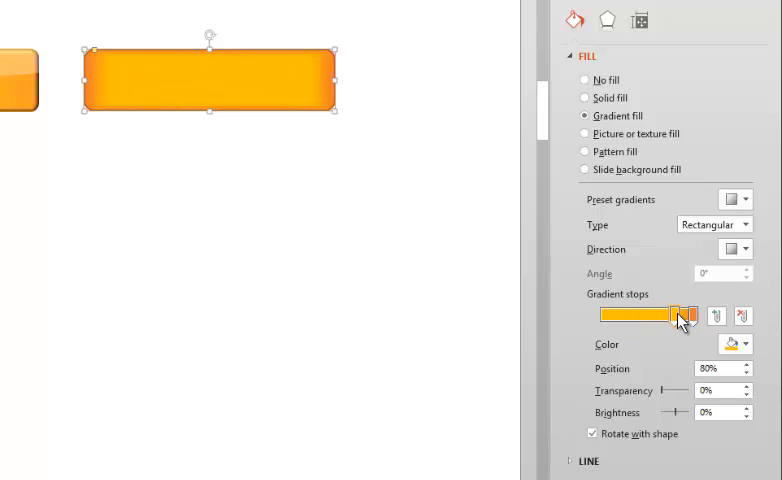
{"action": "left_click_drag", "start_coordinate": [676, 314], "coordinate": [688, 314]}
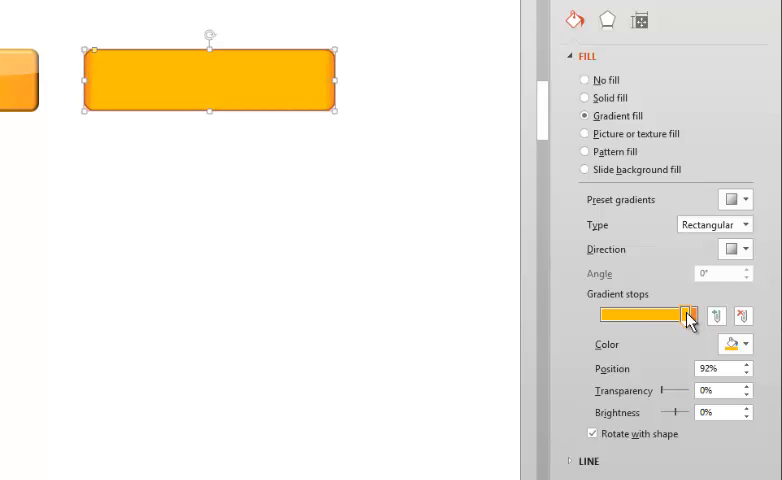
{"action": "left_click_drag", "start_coordinate": [690, 314], "coordinate": [682, 314]}
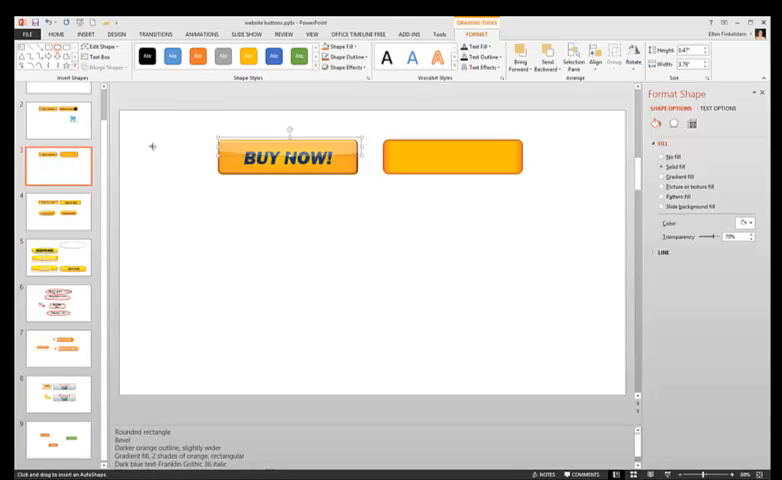
Draw a blue oval on the slide below the buttons
{"action": "left_click_drag", "start_coordinate": [316, 230], "coordinate": [410, 256]}
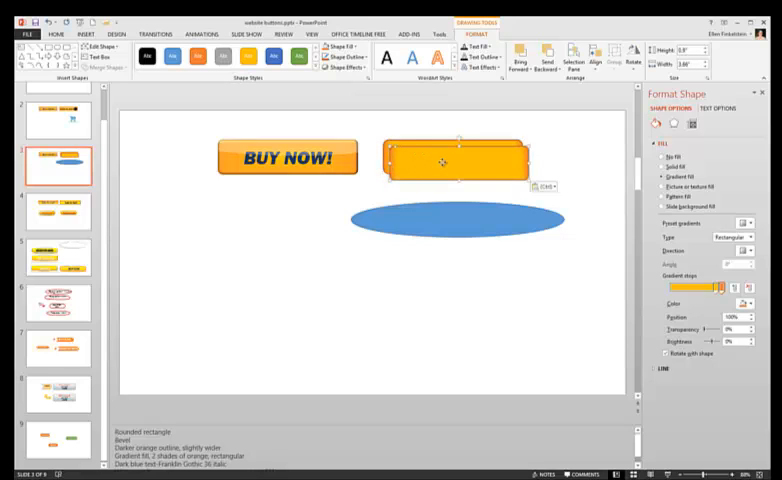
Ctrl-drag a copy of the orange rectangle down onto the oval
{"action": "left_click_drag", "start_coordinate": [456, 160], "coordinate": [460, 236]}
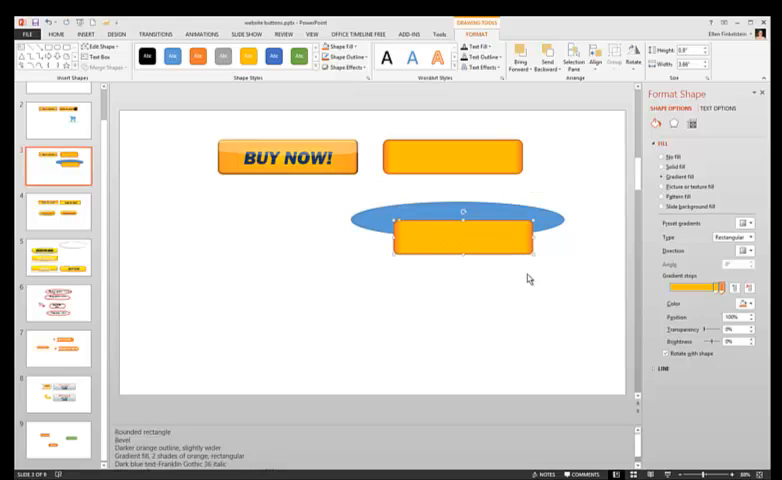
{"action": "mouse_move", "coordinate": [546, 256]}
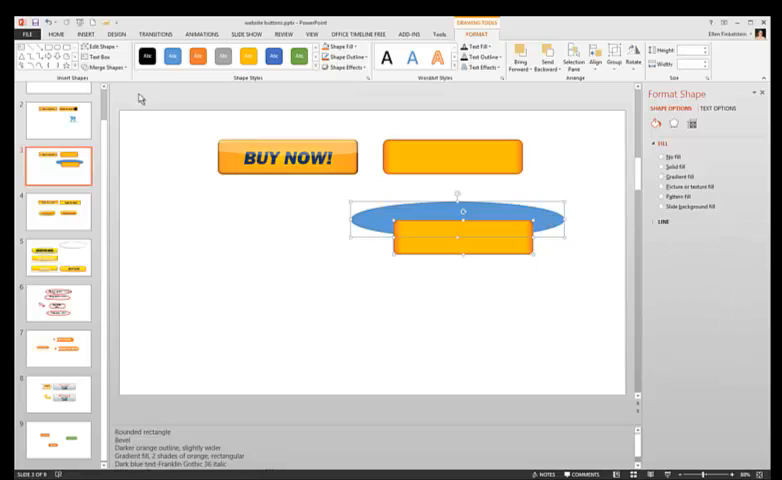
{"action": "mouse_move", "coordinate": [102, 68]}
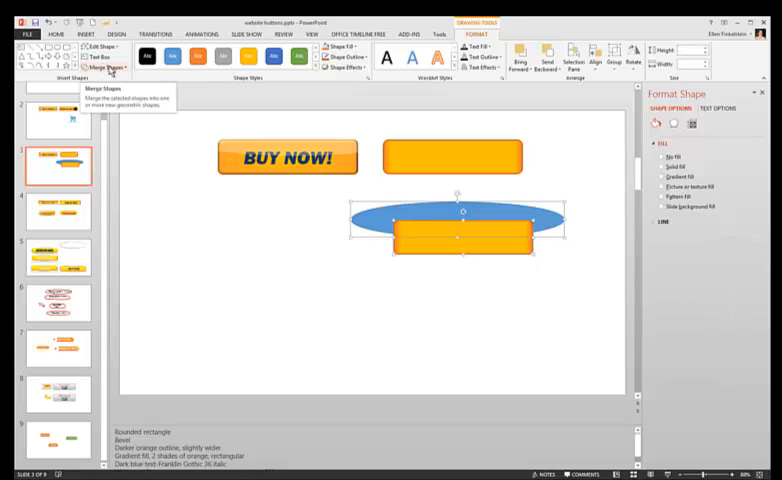
Intersect the oval and rectangle copy into one curved highlight strip
{"action": "left_click", "coordinate": [100, 64]}
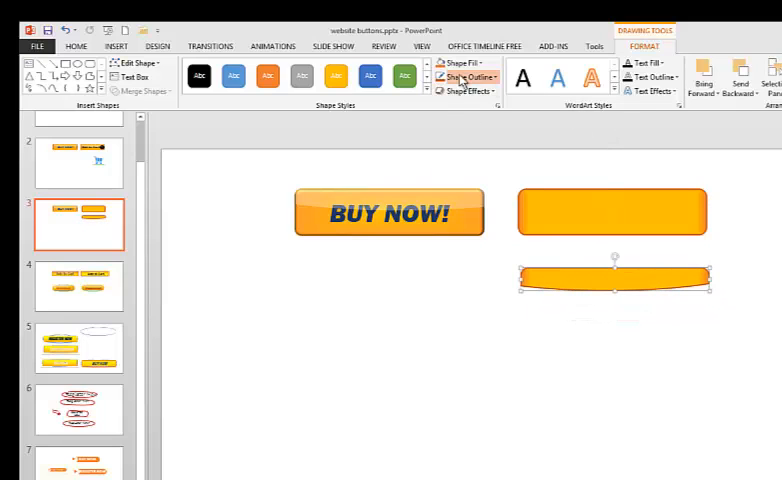
{"action": "mouse_move", "coordinate": [472, 212]}
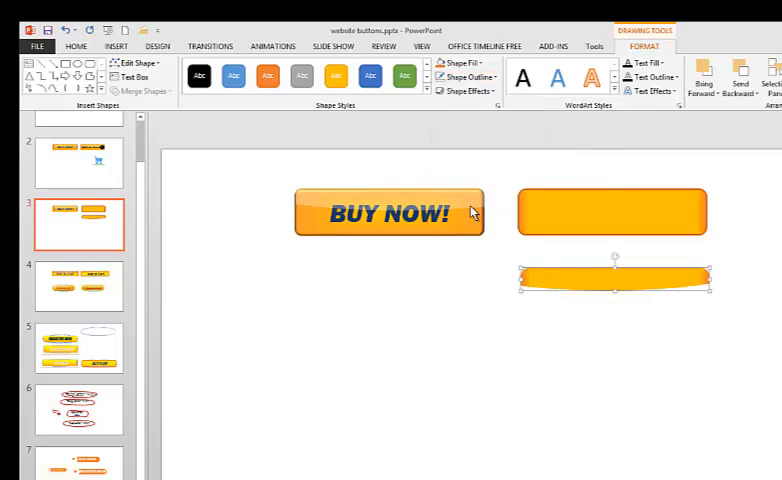
Place the highlight strip over the button's top and raise its fill transparency for a glossy look
{"action": "left_click", "coordinate": [456, 64]}
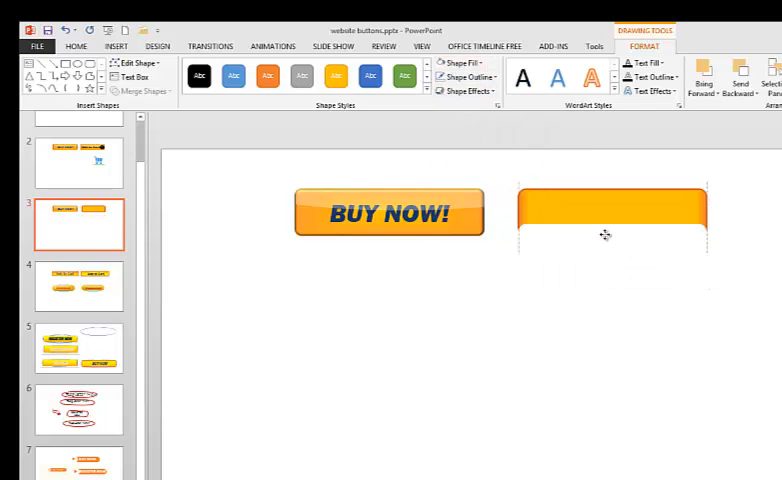
{"action": "left_click", "coordinate": [610, 212]}
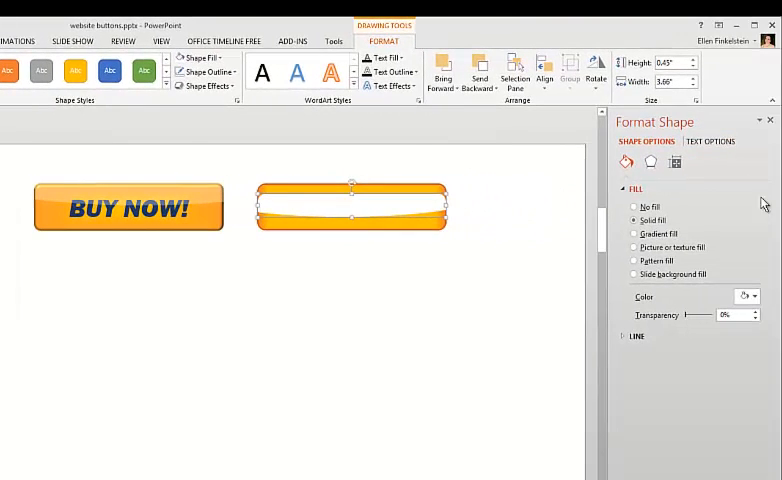
{"action": "right_click", "coordinate": [350, 204]}
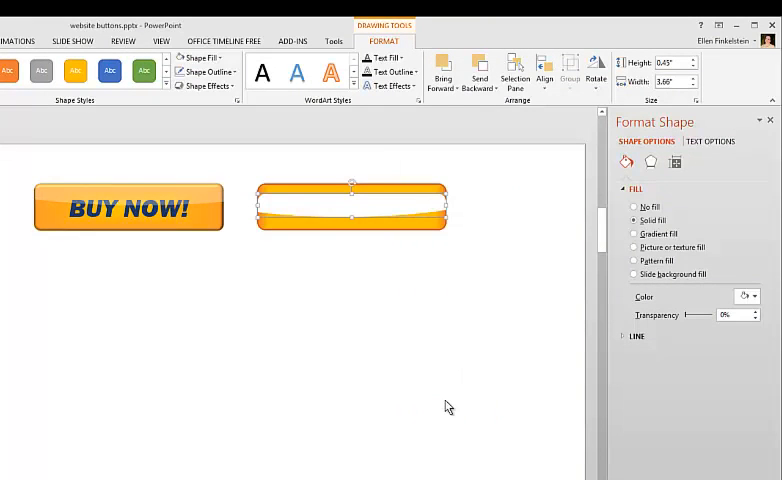
{"action": "mouse_move", "coordinate": [468, 388]}
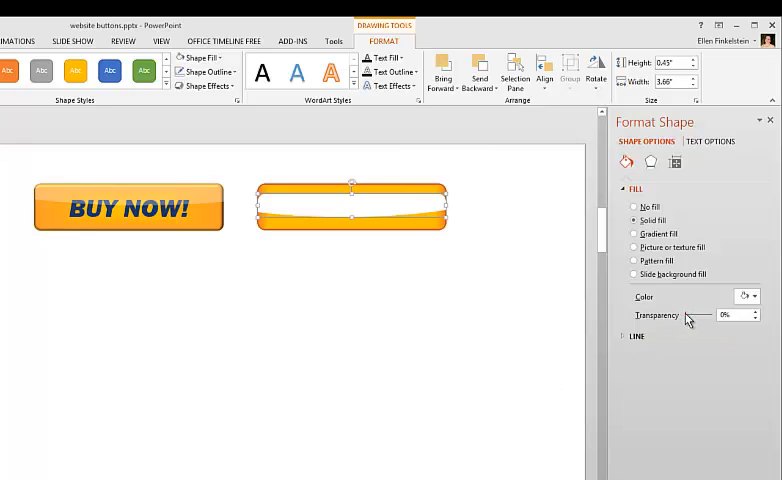
{"action": "left_click_drag", "start_coordinate": [686, 316], "coordinate": [702, 316]}
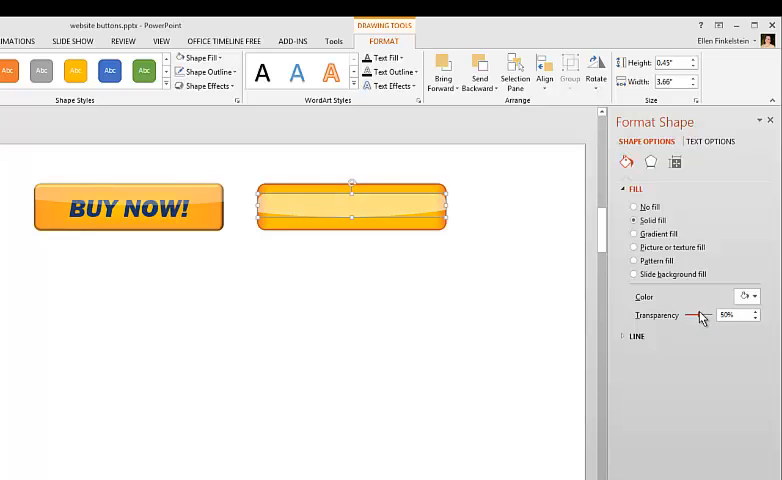
{"action": "left_click_drag", "start_coordinate": [700, 316], "coordinate": [712, 316]}
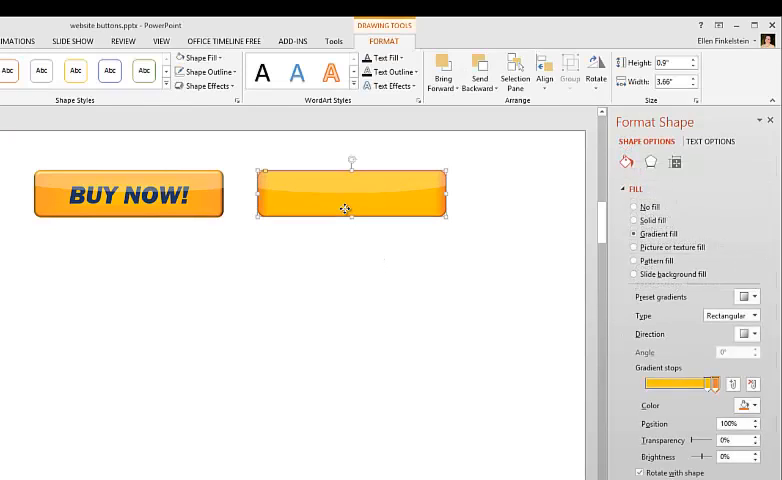
{"action": "mouse_move", "coordinate": [416, 216]}
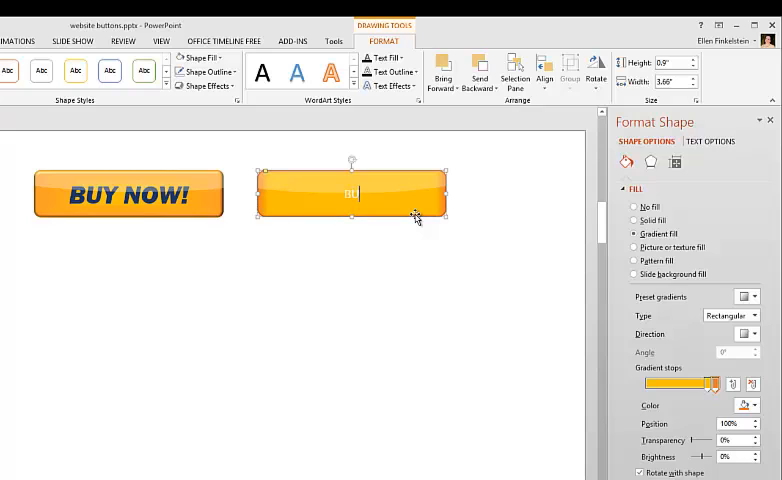
Add the text 'BUY NOW' to the second orange button
{"action": "type", "text": "BUY NOW!"}
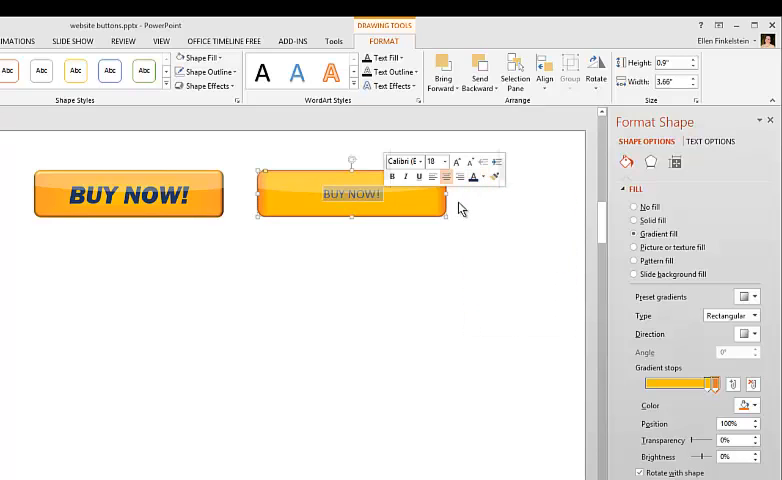
Enlarge the 'BUY NOW!' text, choose a heavy font and make it italic
{"action": "left_click", "coordinate": [444, 160]}
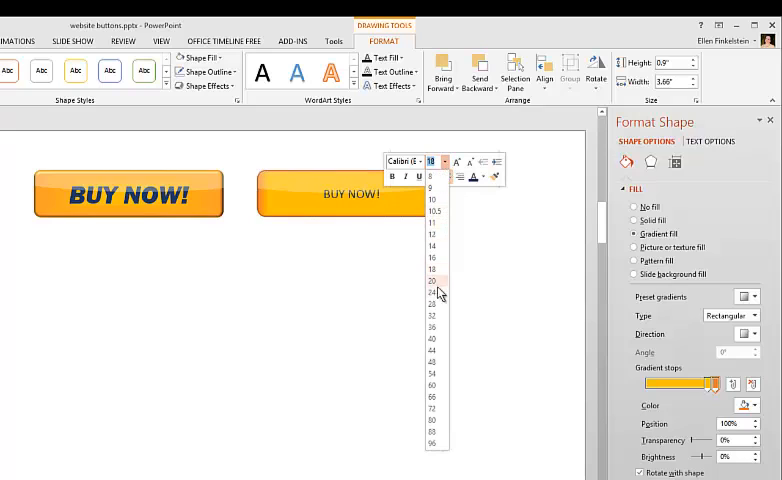
{"action": "left_click", "coordinate": [432, 328]}
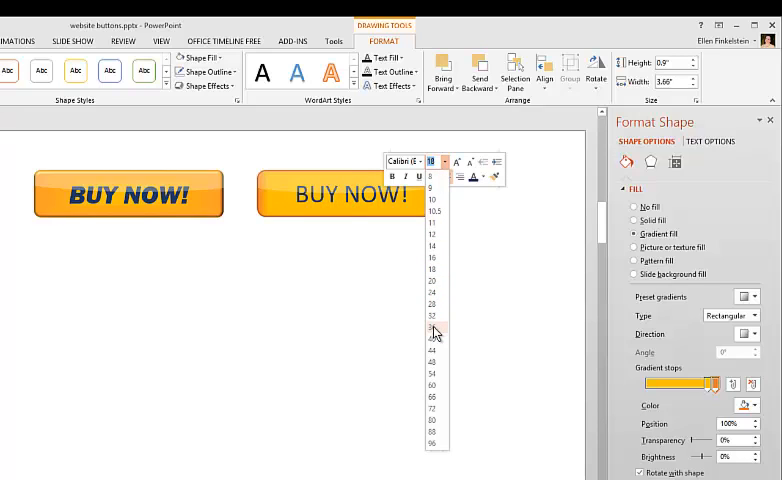
{"action": "left_click", "coordinate": [432, 332]}
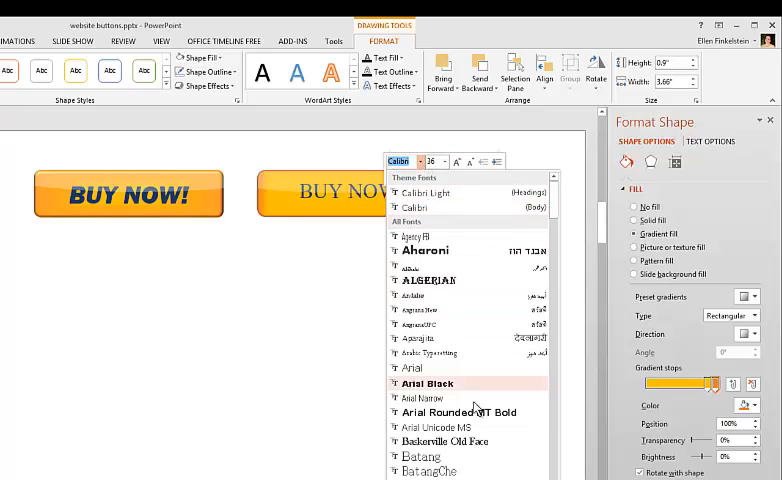
{"action": "scroll", "scroll_direction": "down", "scroll_amount": 3}
{"action": "type", "text": "Franklin"}
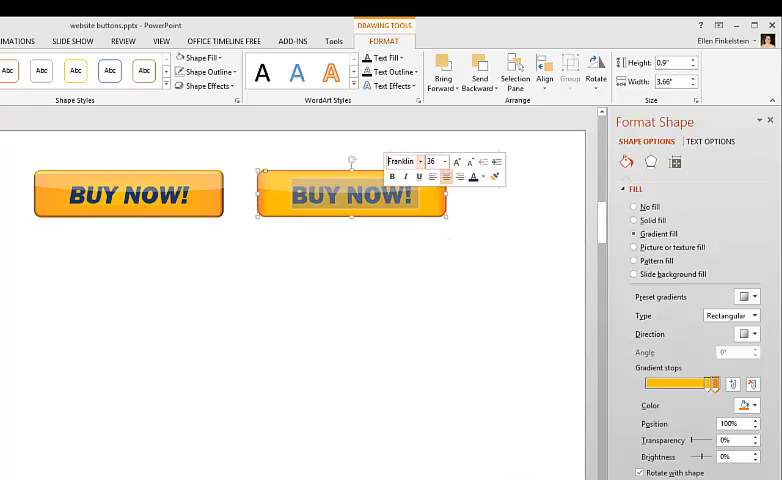
{"action": "left_click", "coordinate": [434, 262]}
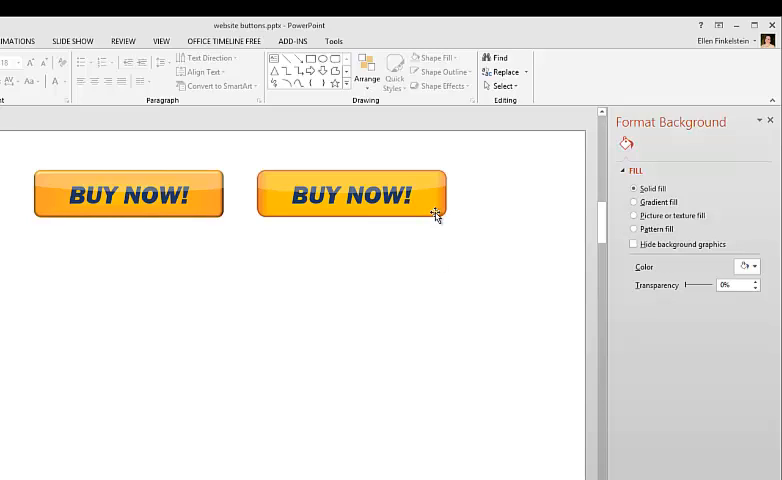
Apply a bevel preset from Shape Effects to give the second button a raised edge
{"action": "left_click", "coordinate": [352, 194]}
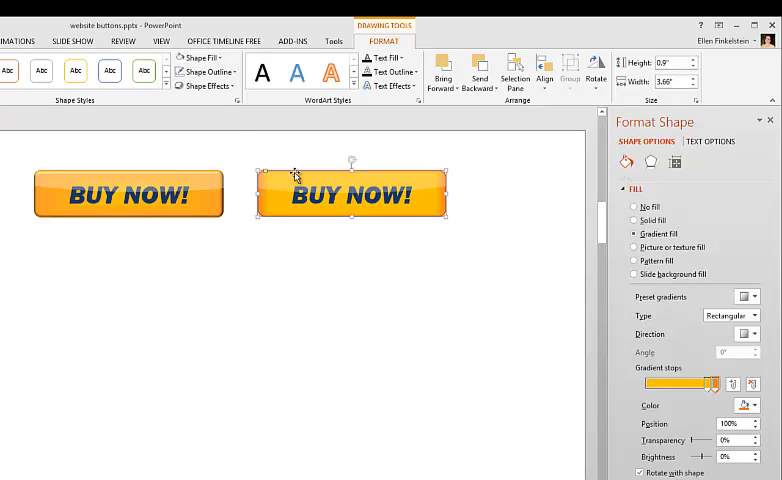
{"action": "mouse_move", "coordinate": [204, 88]}
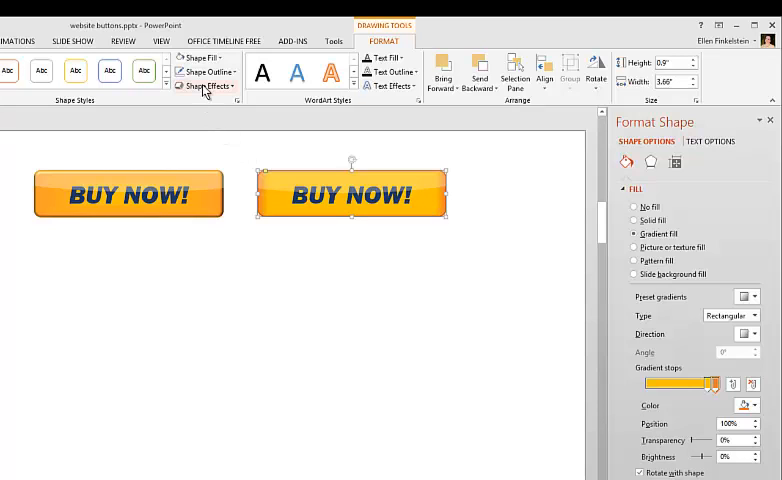
{"action": "left_click", "coordinate": [208, 86]}
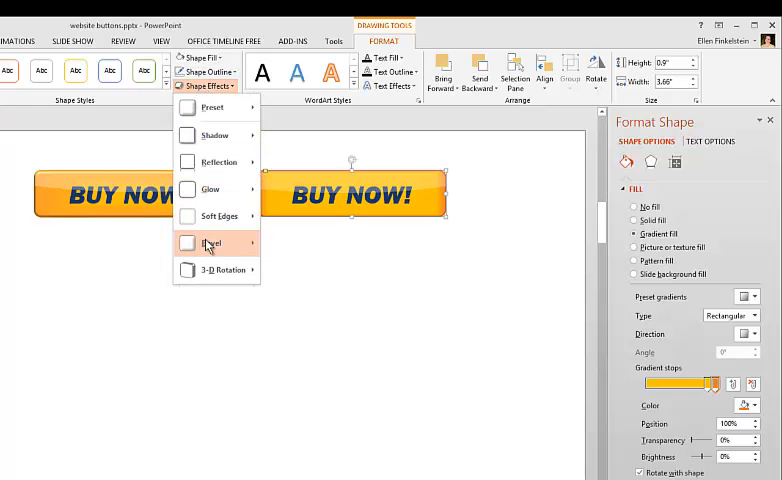
{"action": "left_click", "coordinate": [280, 312]}
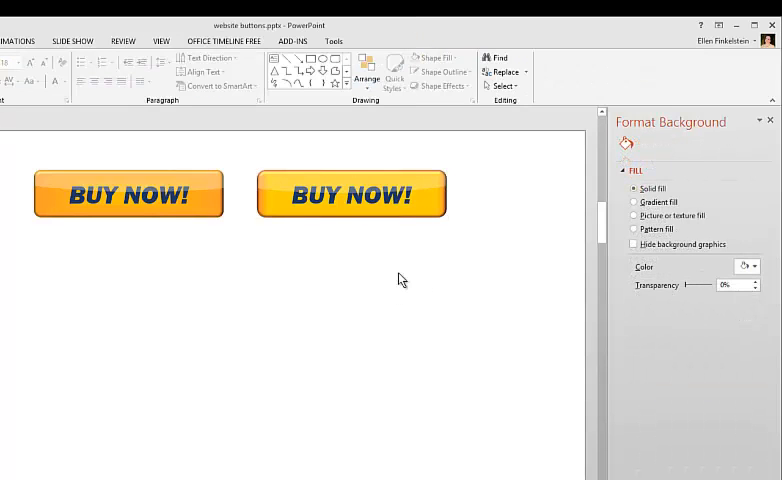
{"action": "mouse_move", "coordinate": [280, 208]}
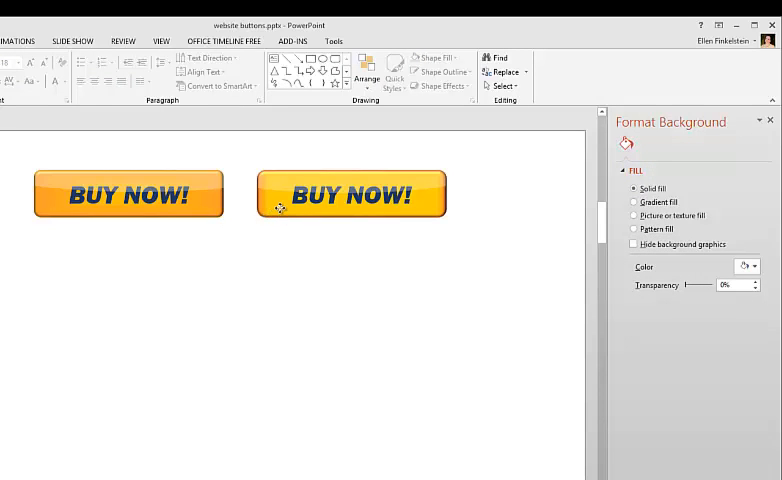
Shift a gradient stop and set it to a richer custom orange, confirming with OK
{"action": "left_click", "coordinate": [352, 194]}
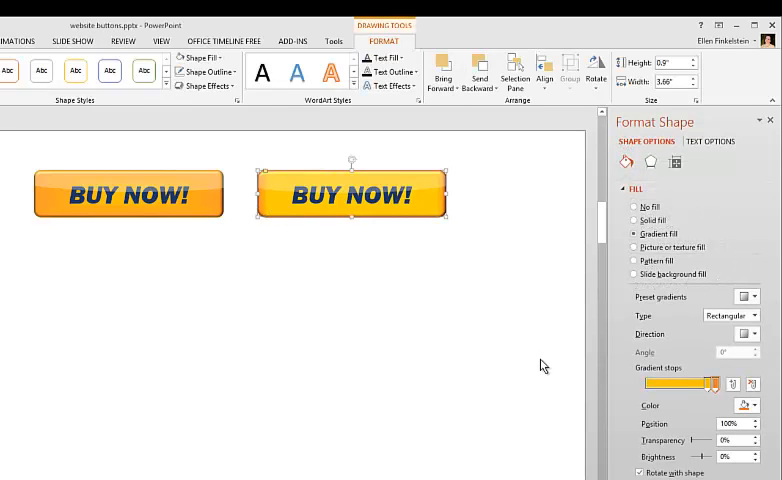
{"action": "left_click_drag", "start_coordinate": [718, 384], "coordinate": [710, 384]}
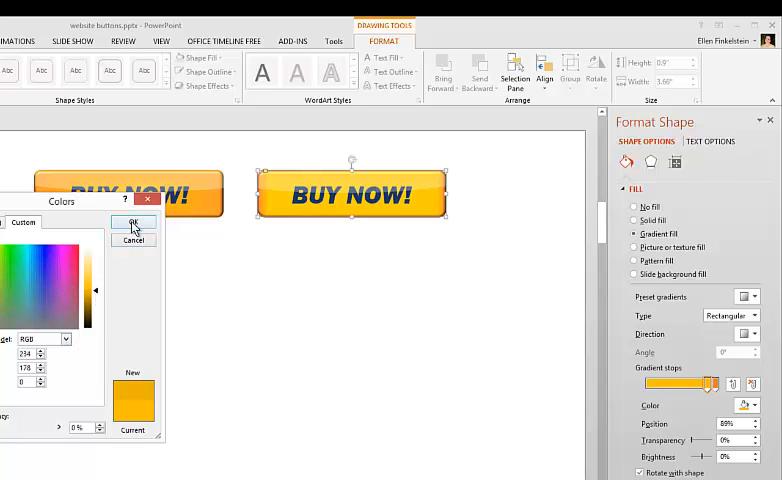
{"action": "left_click", "coordinate": [132, 222]}
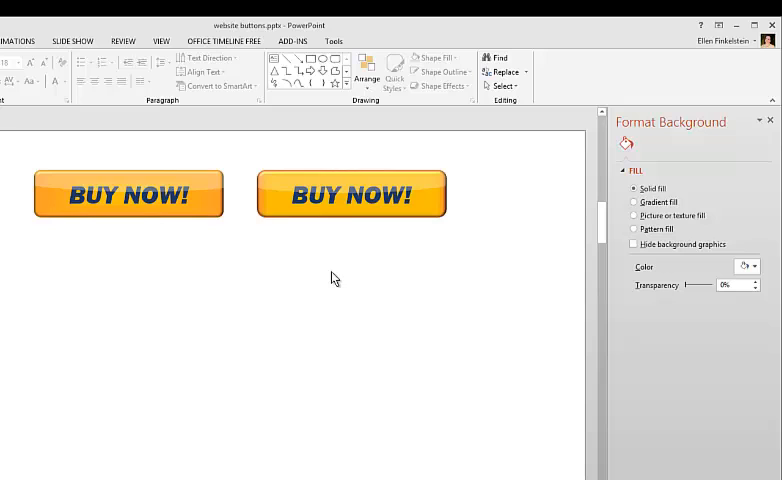
{"action": "mouse_move", "coordinate": [304, 244]}
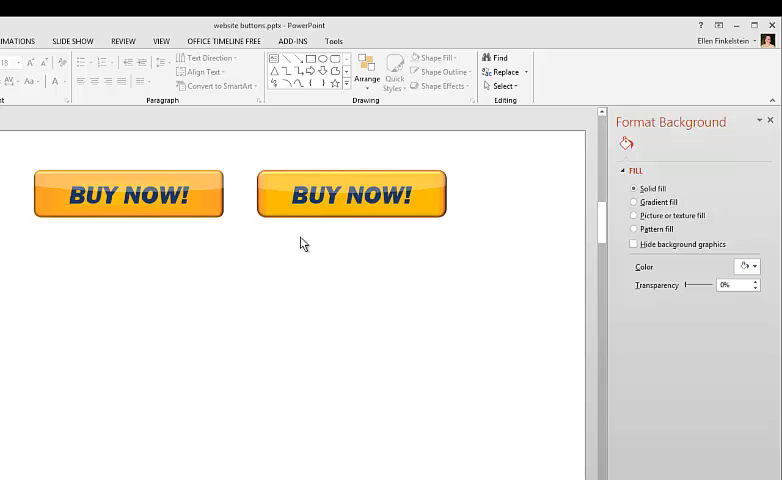
Save the finished second button as a picture via the right-click menu
{"action": "left_click", "coordinate": [352, 194]}
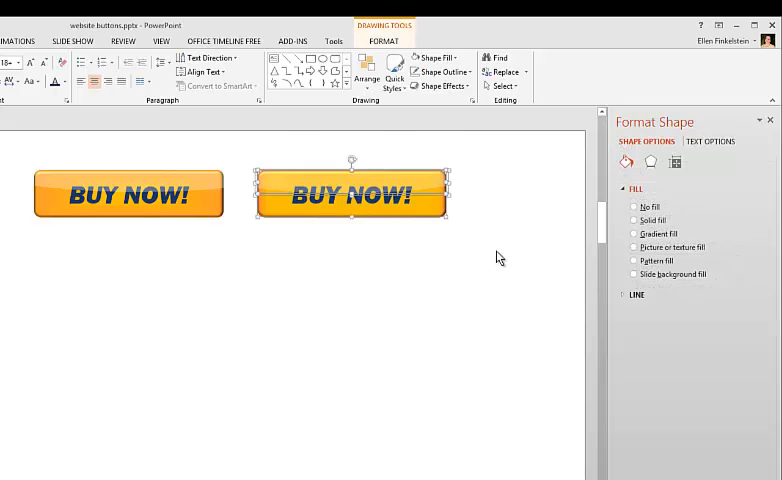
{"action": "mouse_move", "coordinate": [434, 172]}
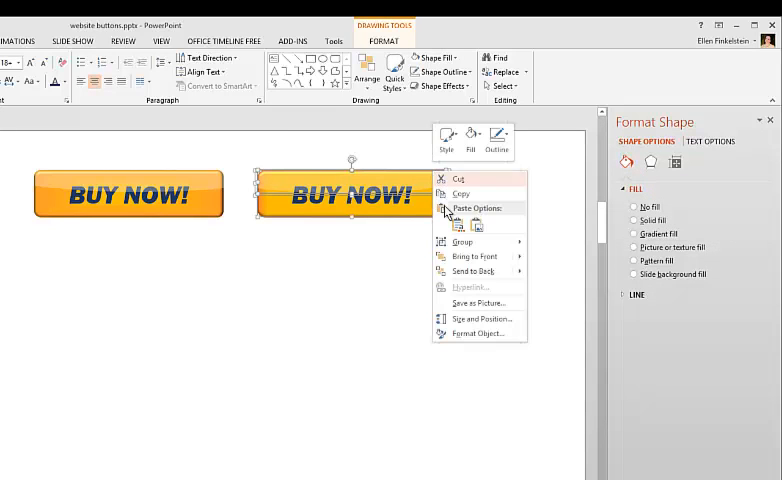
{"action": "mouse_move", "coordinate": [474, 304]}
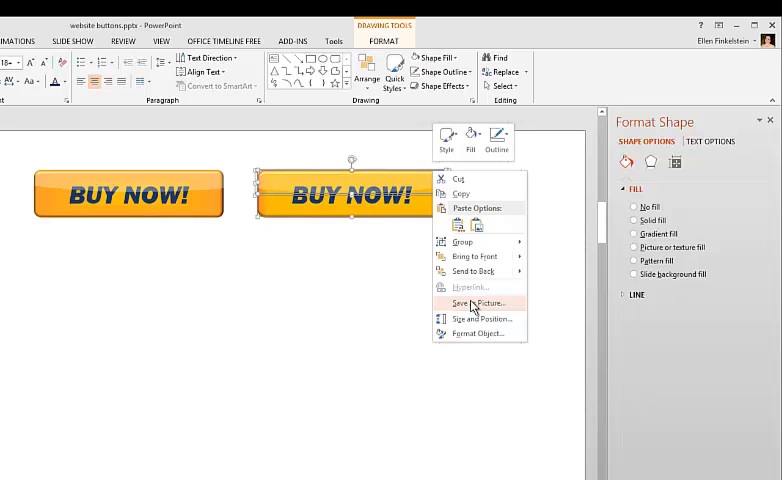
{"action": "mouse_move", "coordinate": [480, 312]}
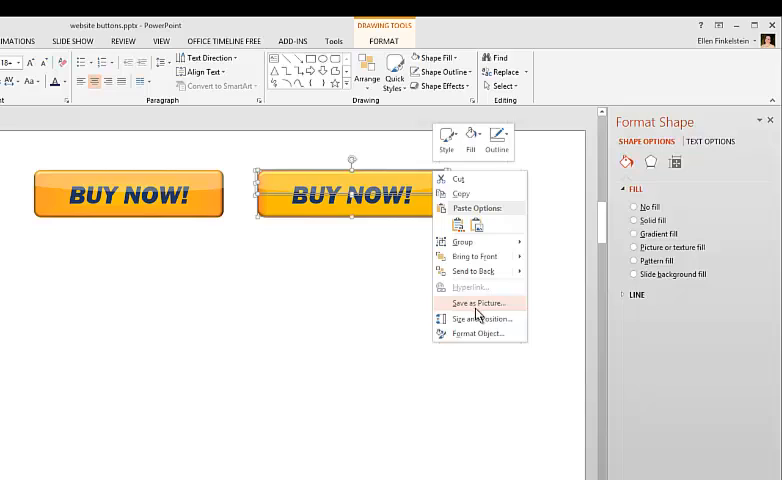
{"action": "left_click", "coordinate": [478, 304]}
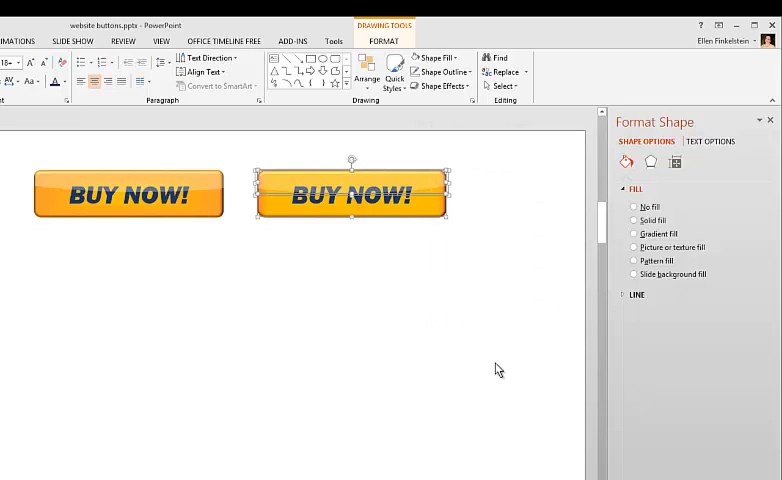